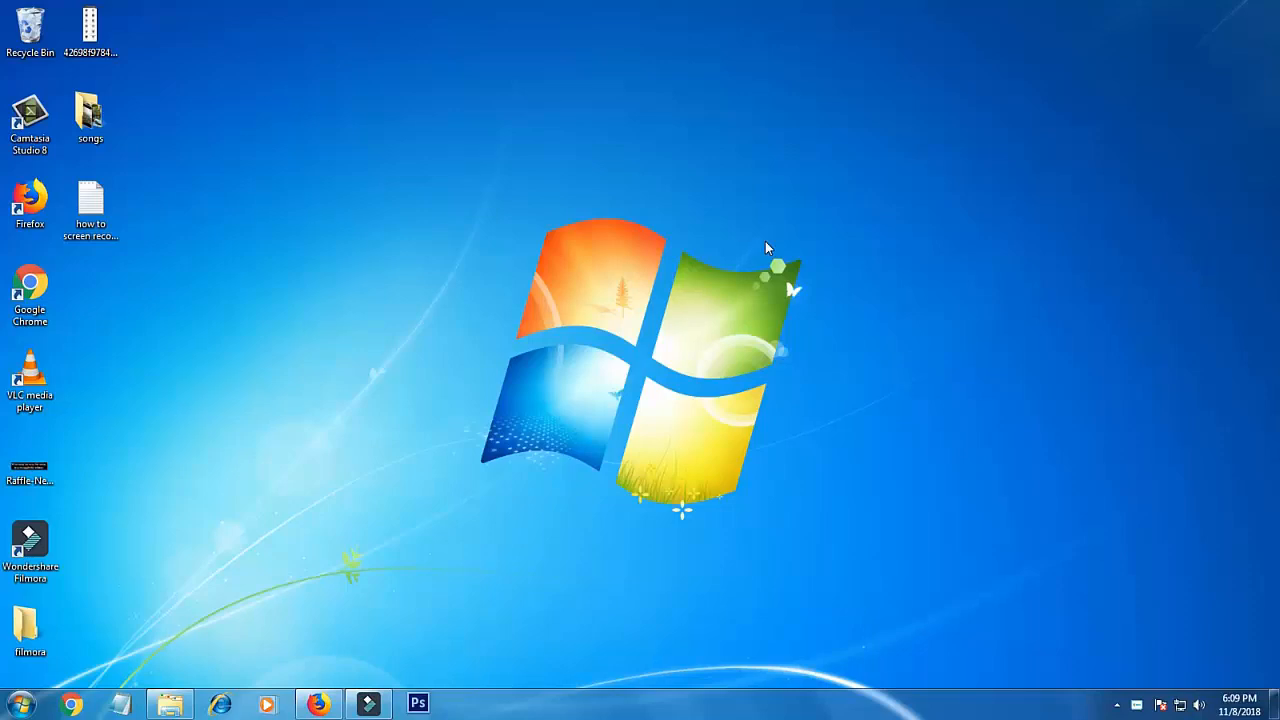
{"action": "mouse_move", "coordinate": [770, 295]}
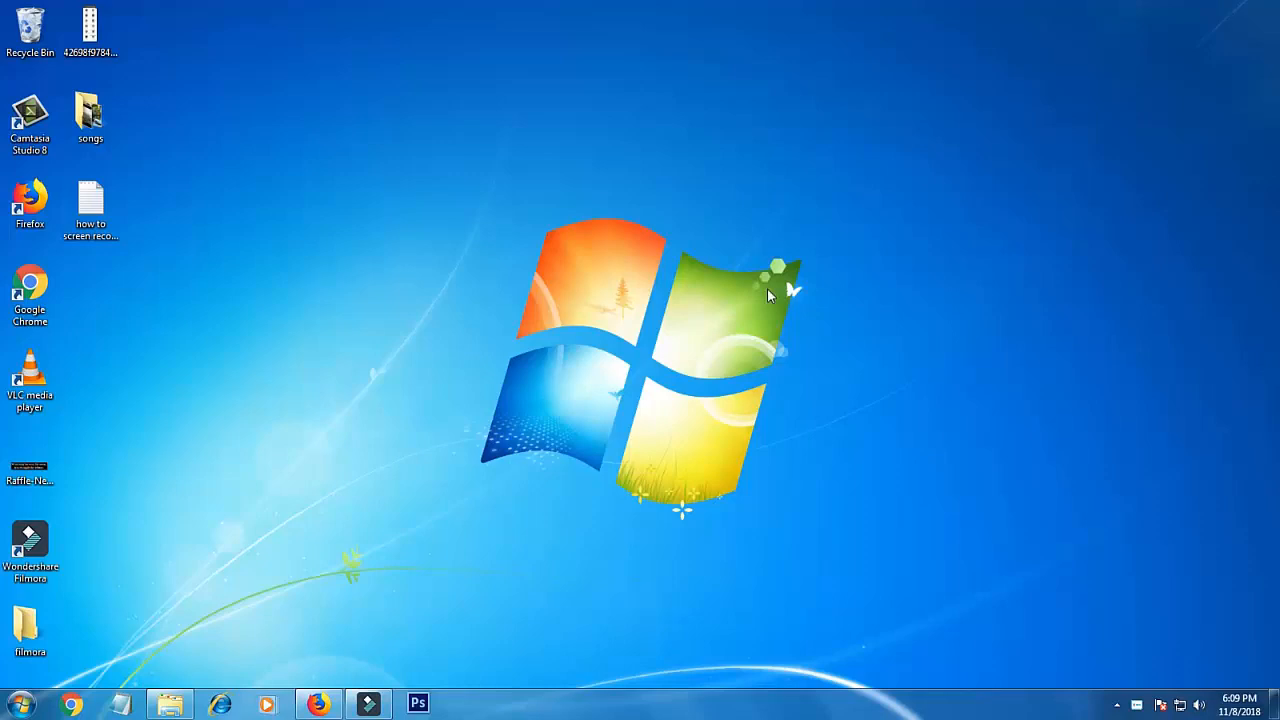
{"action": "mouse_move", "coordinate": [530, 417]}
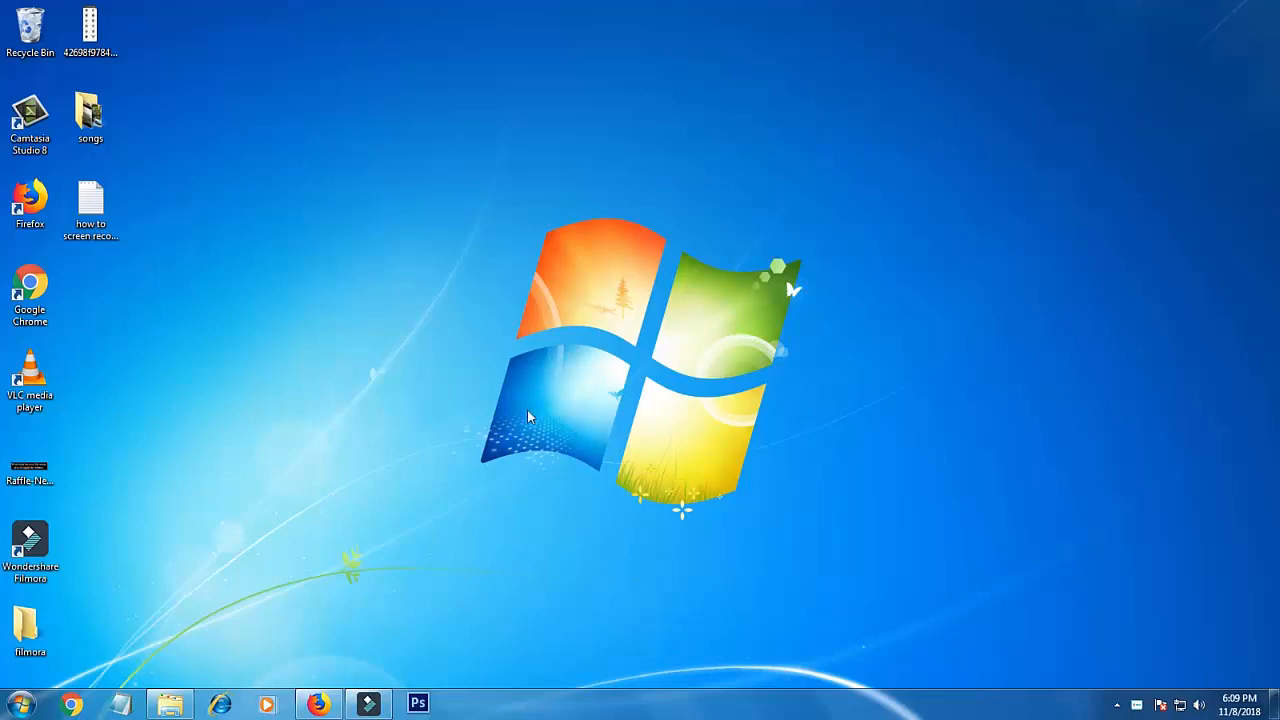
- Open Chrome to search Google for 'google sign up'
{"action": "left_click", "coordinate": [70, 705]}
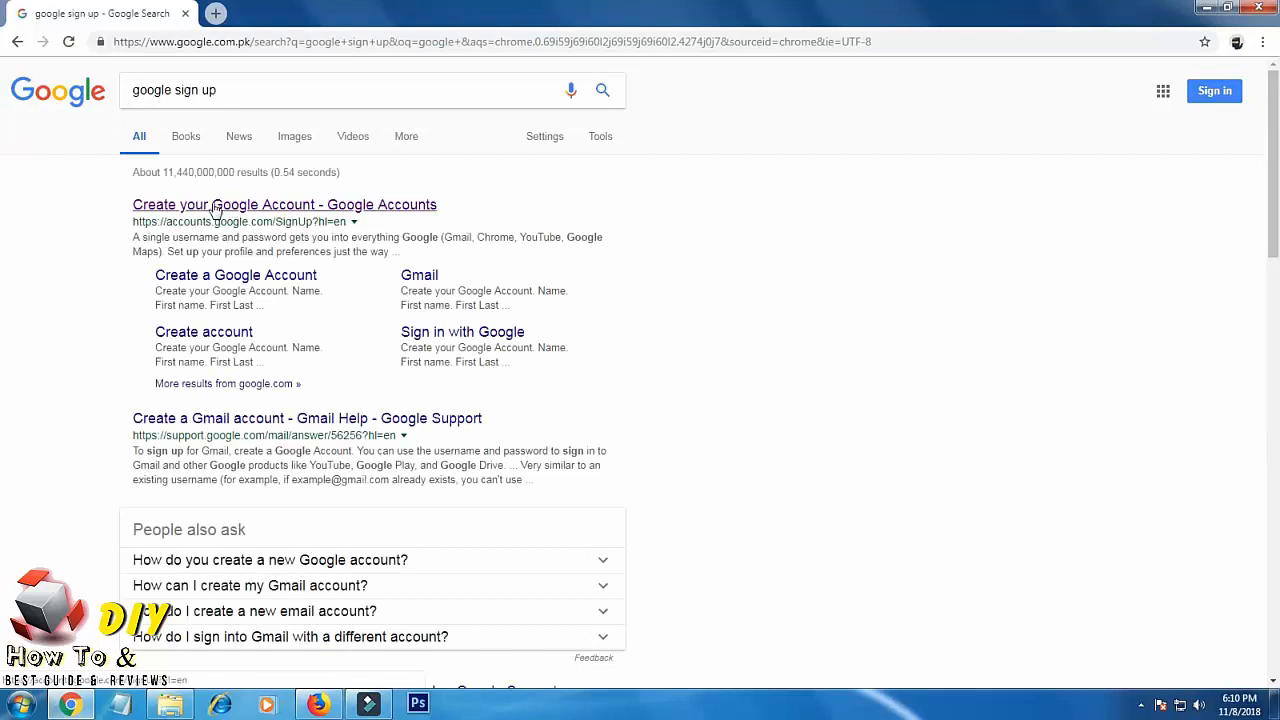
- On Create your Google Account, enter name 'davi', username 'jhonlad007' and matching password, then submit
{"action": "left_click", "coordinate": [284, 204]}
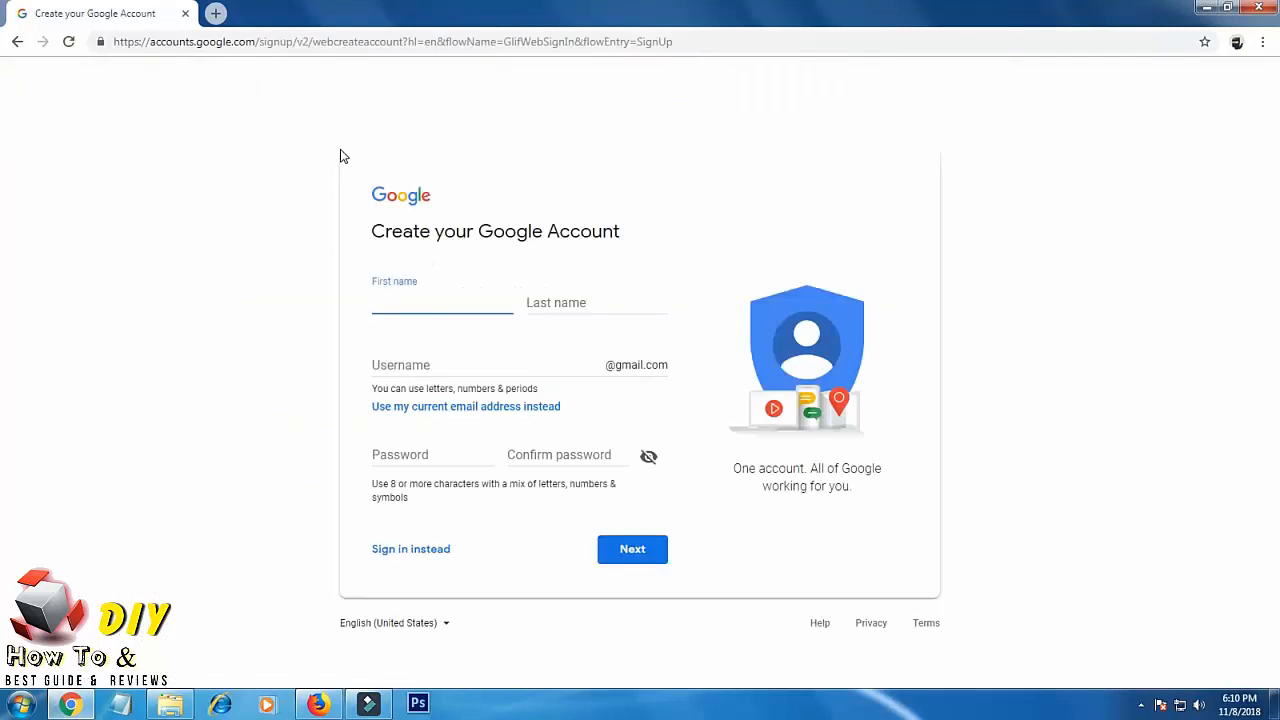
{"action": "left_click", "coordinate": [442, 302]}
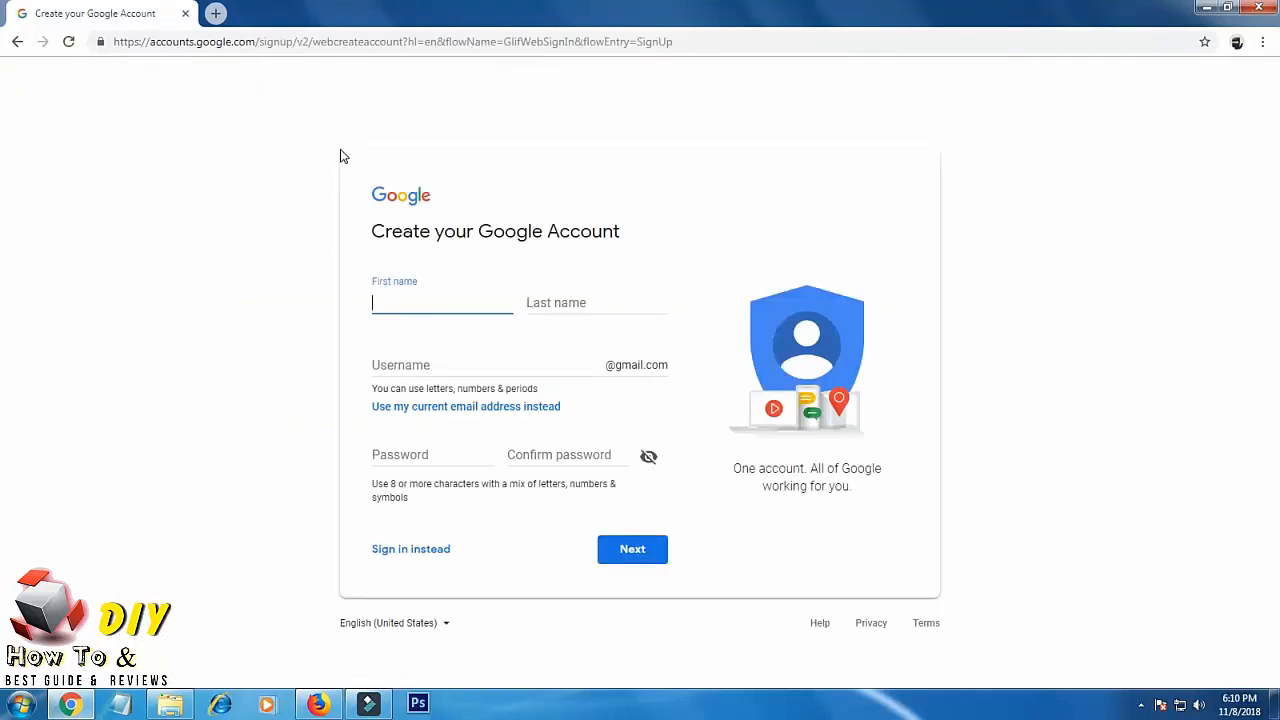
{"action": "type", "text": "david"}
{"action": "left_click", "coordinate": [597, 303]}
{"action": "type", "text": "lad"}
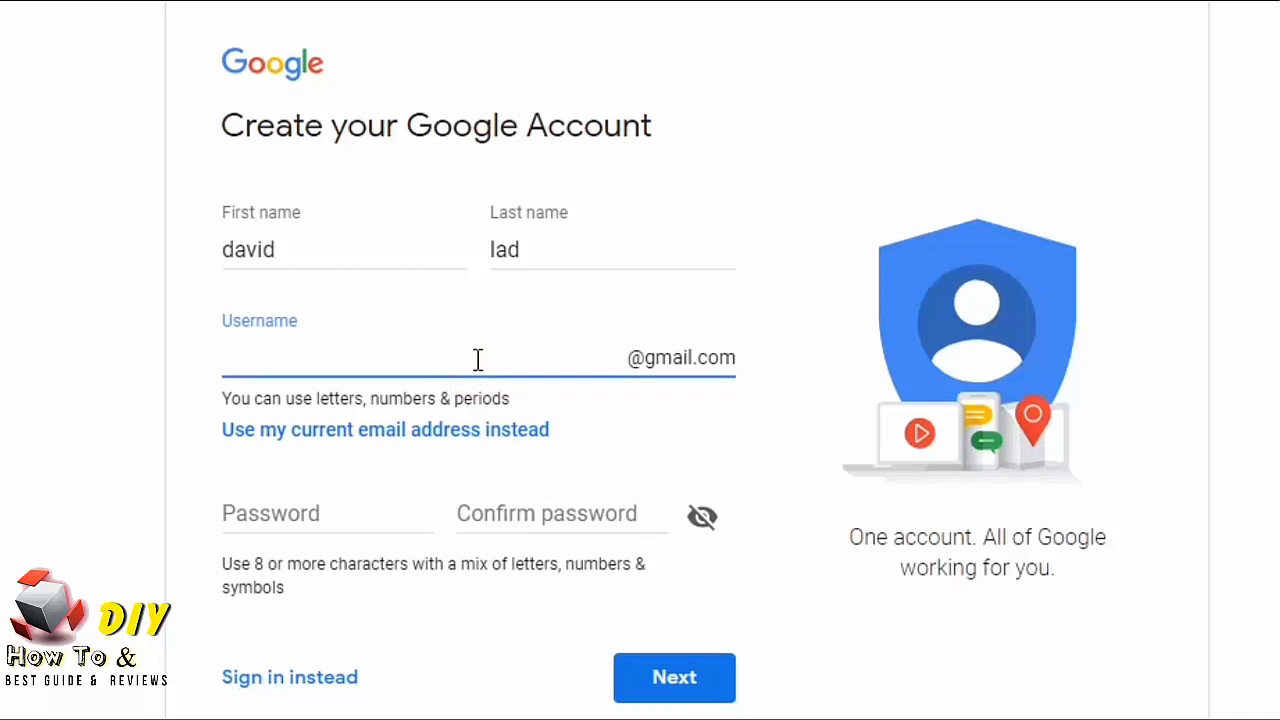
{"action": "type", "text": "jhonlad007"}
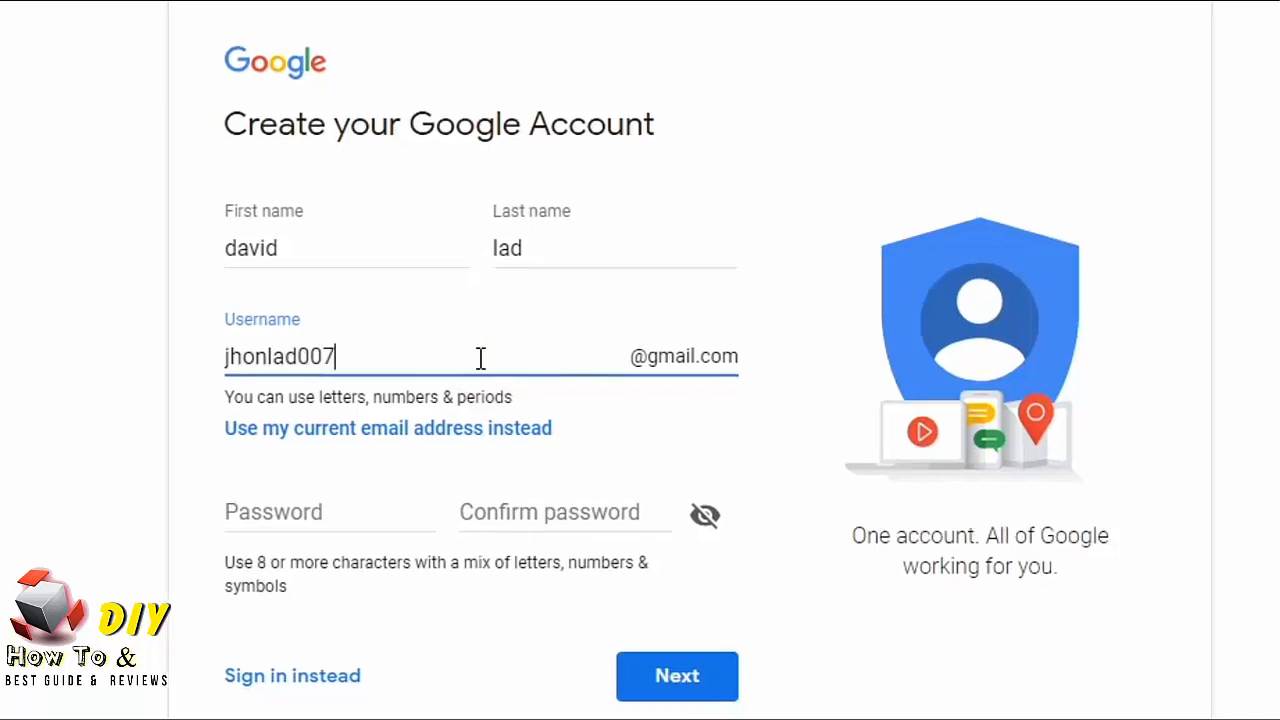
{"action": "left_click", "coordinate": [280, 515]}
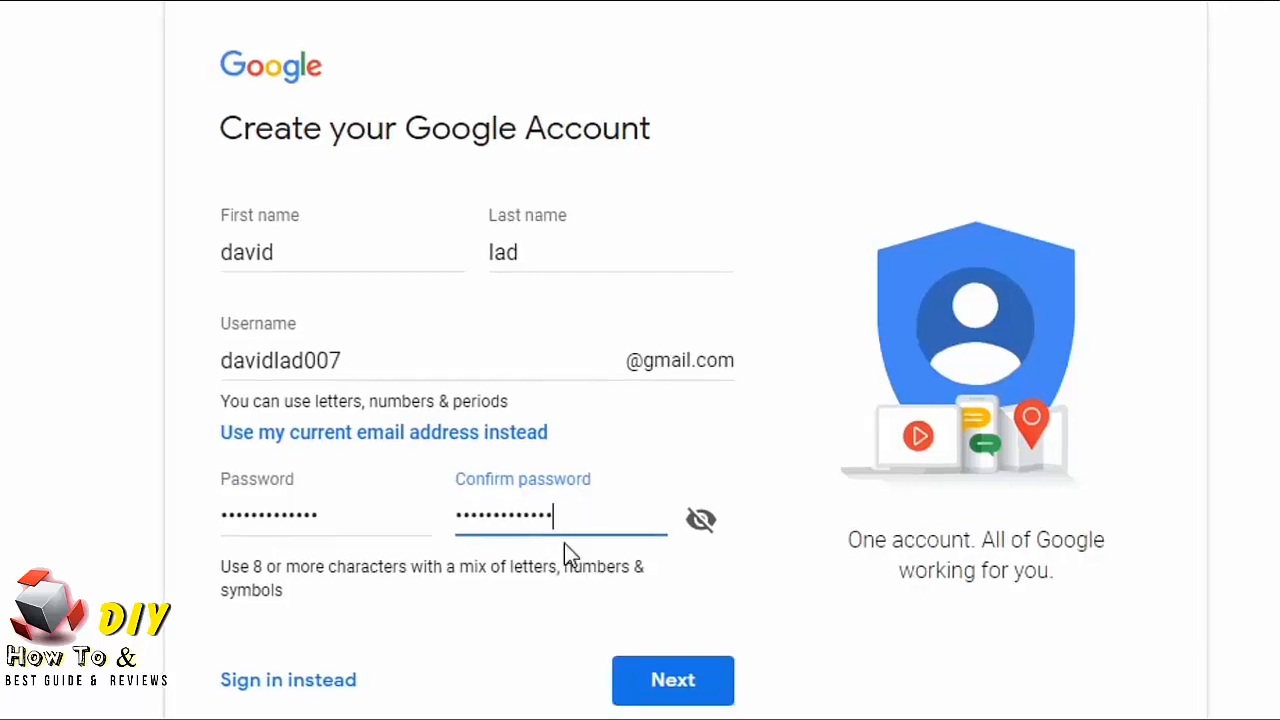
{"action": "left_click", "coordinate": [672, 679]}
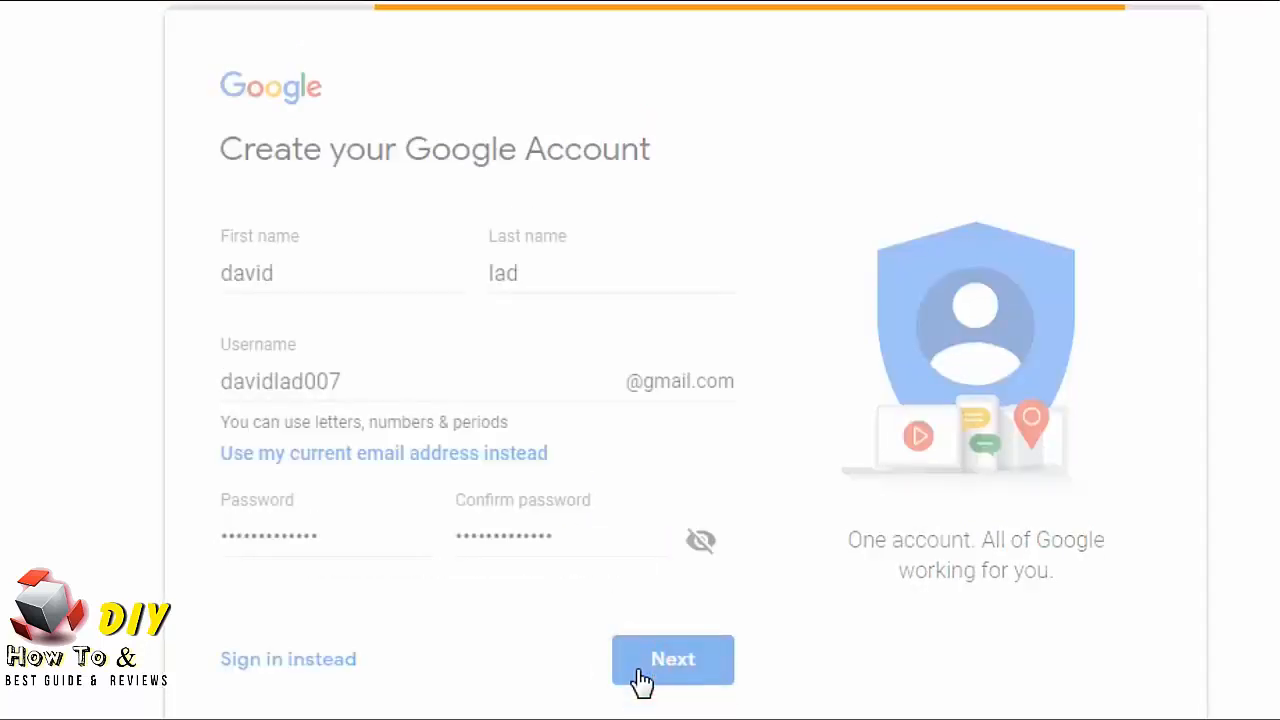
{"action": "left_click", "coordinate": [672, 659]}
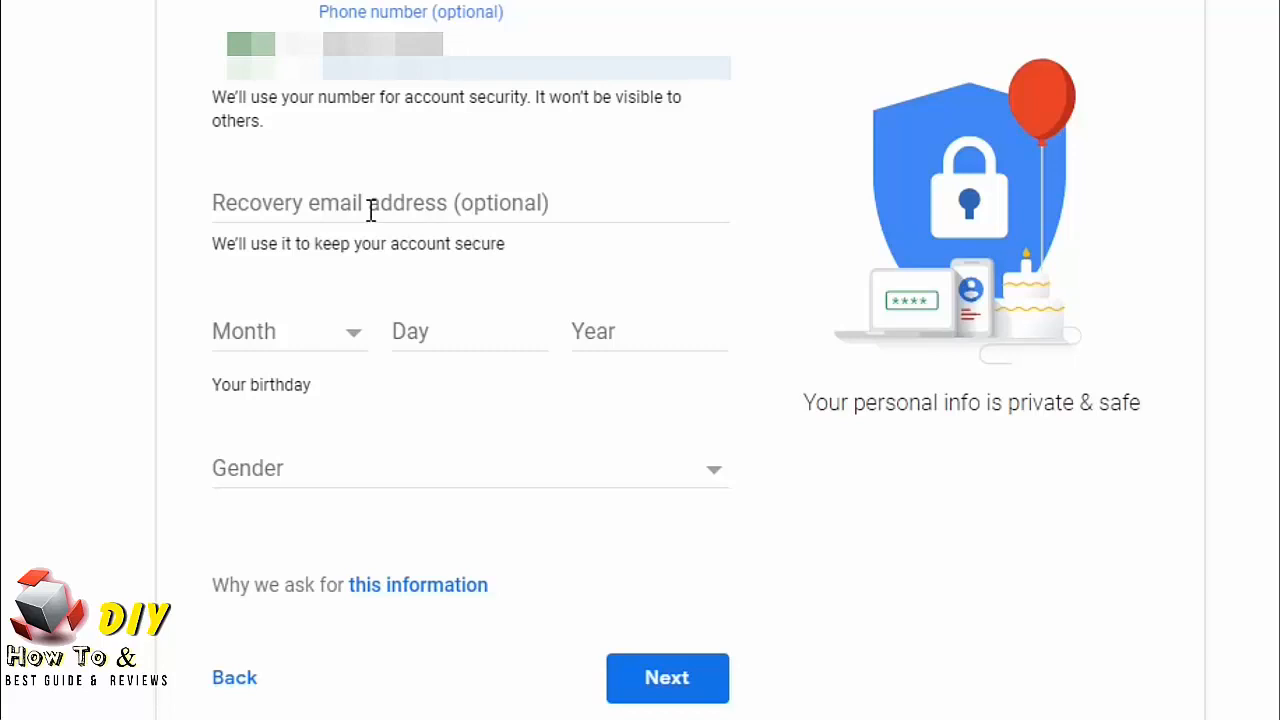
{"action": "mouse_move", "coordinate": [308, 345]}
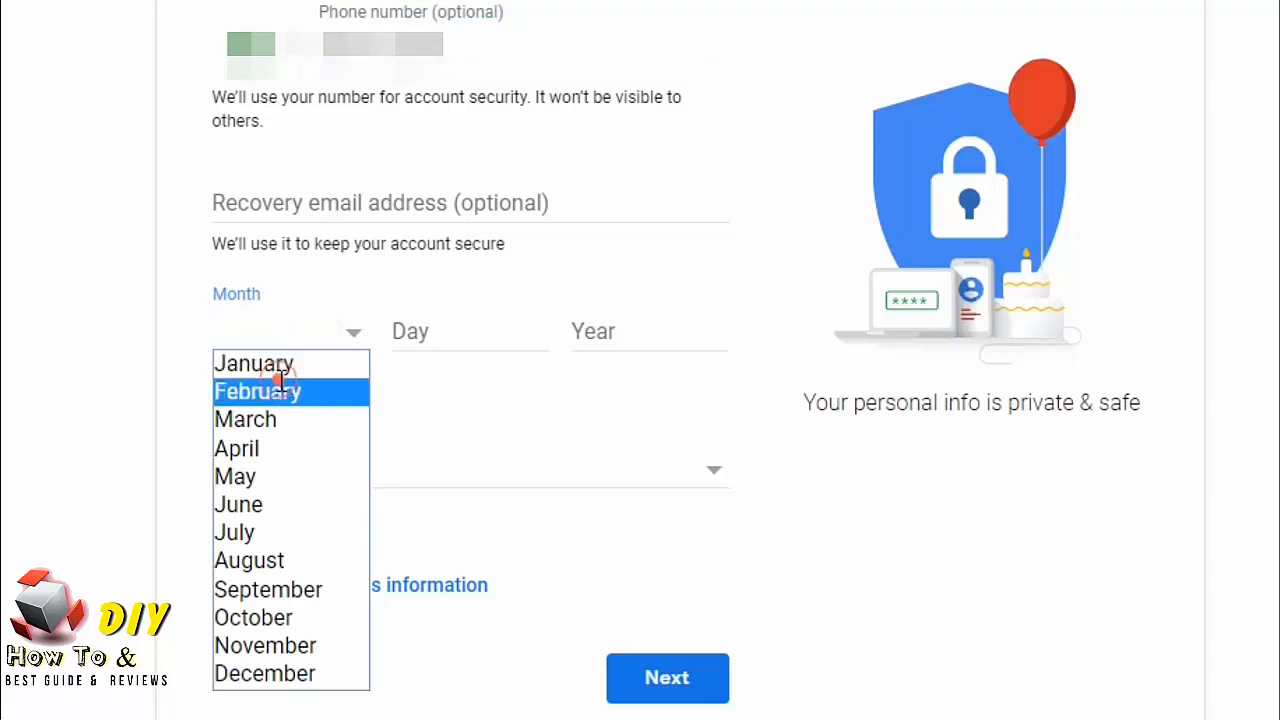
{"action": "type", "text": "15"}
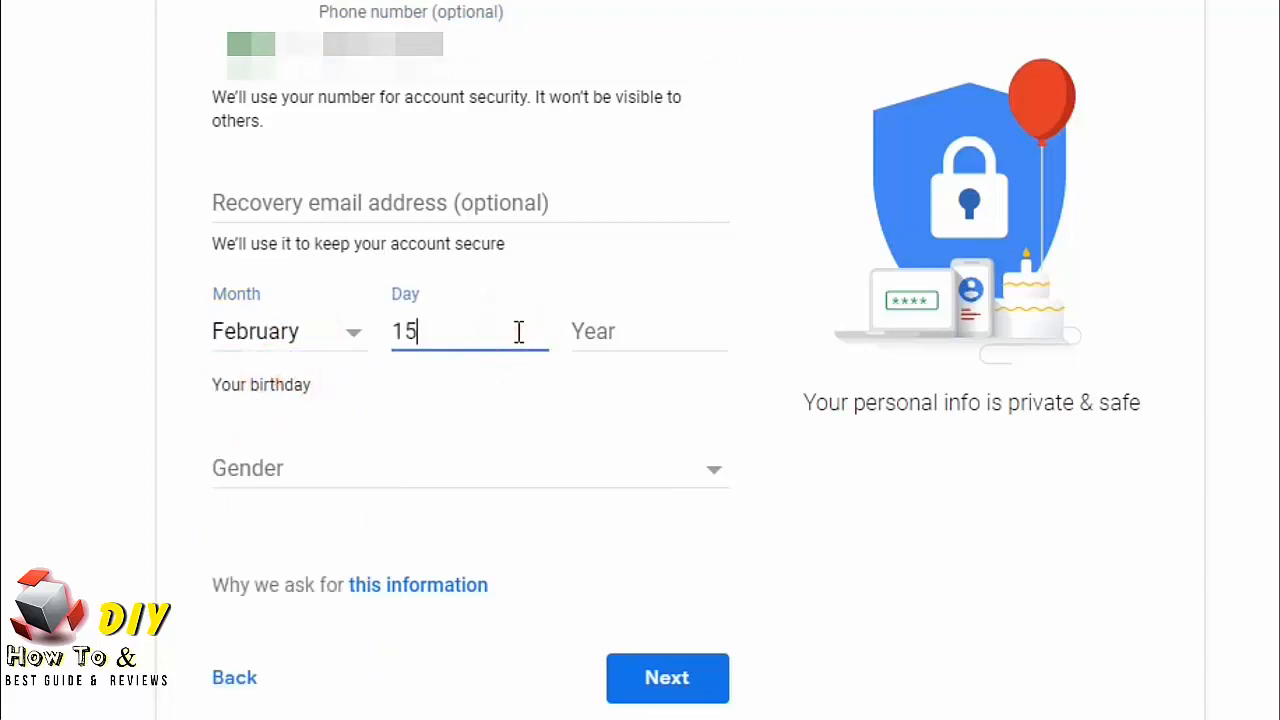
{"action": "type", "text": "1995"}
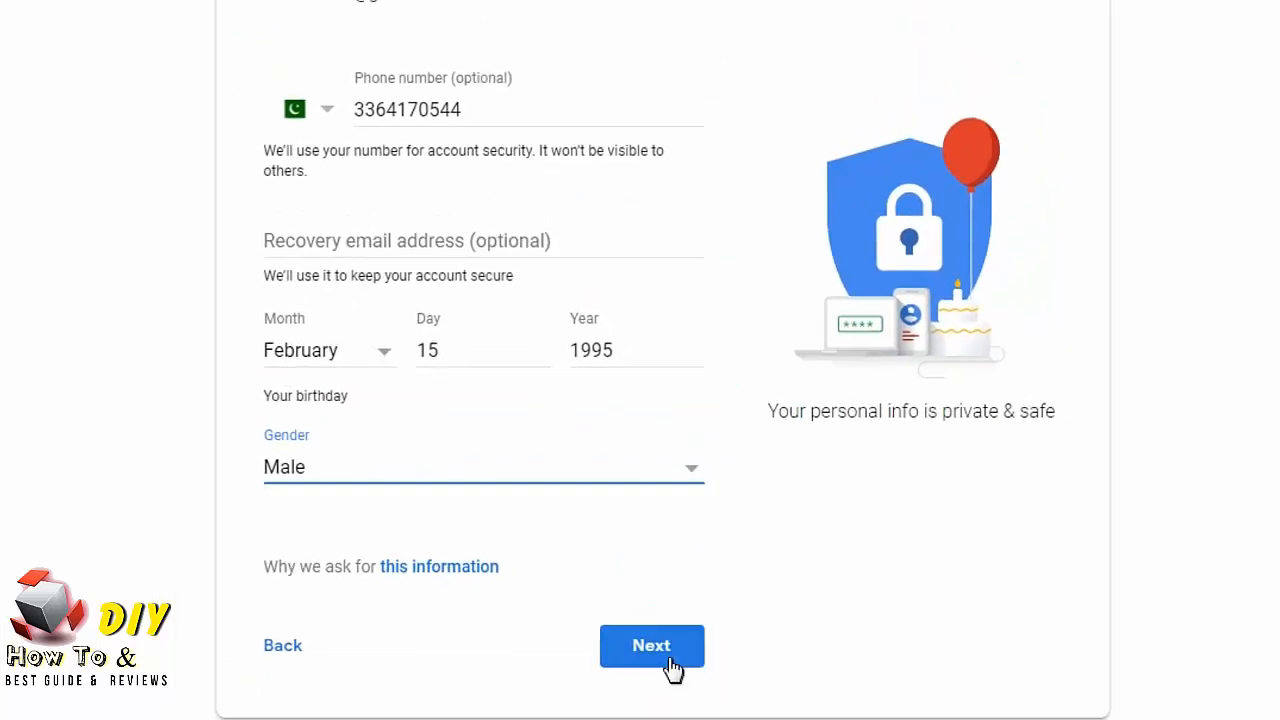
{"action": "left_click", "coordinate": [651, 645]}
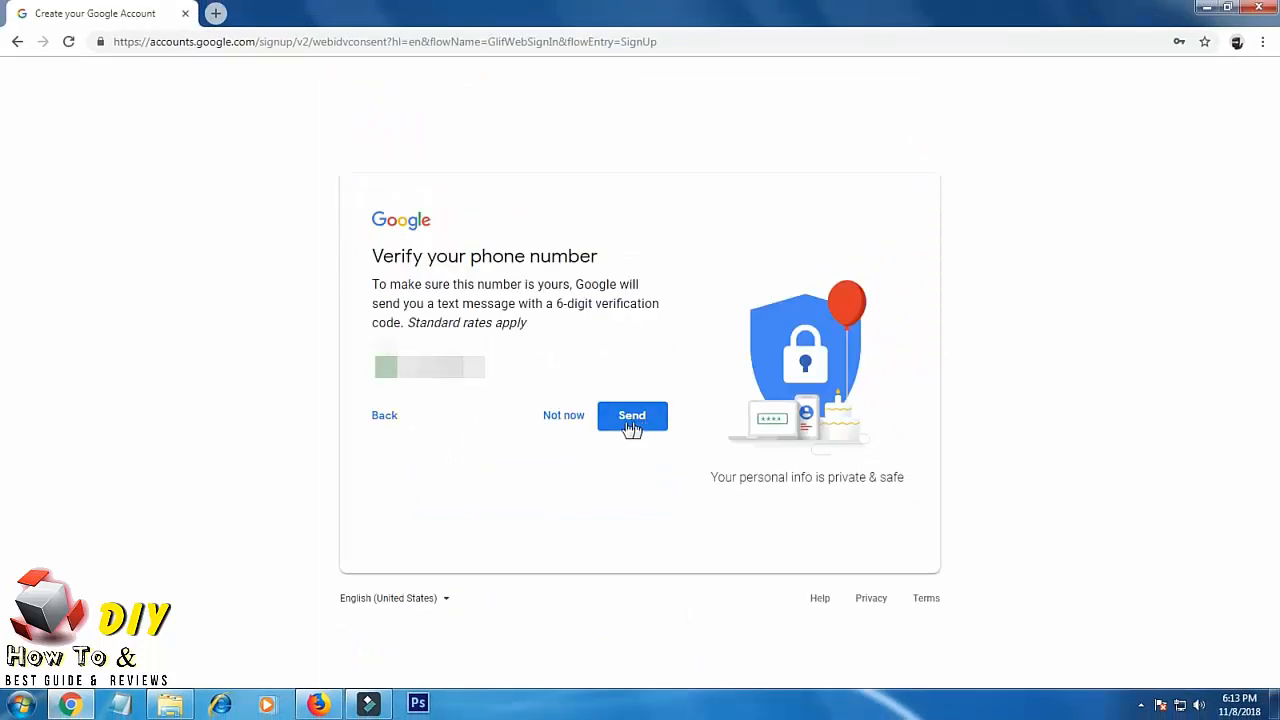
- Skip phone verification, scroll through the Privacy and Terms, and agree to them
{"action": "left_click", "coordinate": [631, 415]}
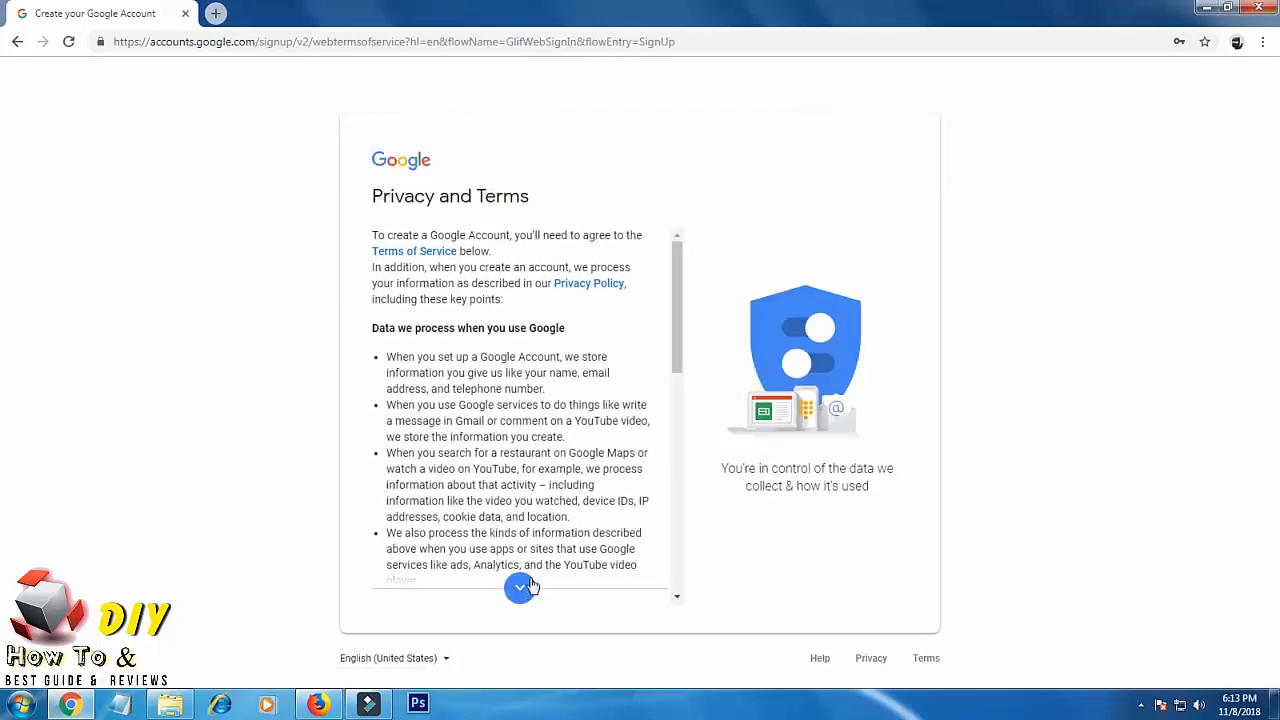
{"action": "left_click", "coordinate": [520, 588]}
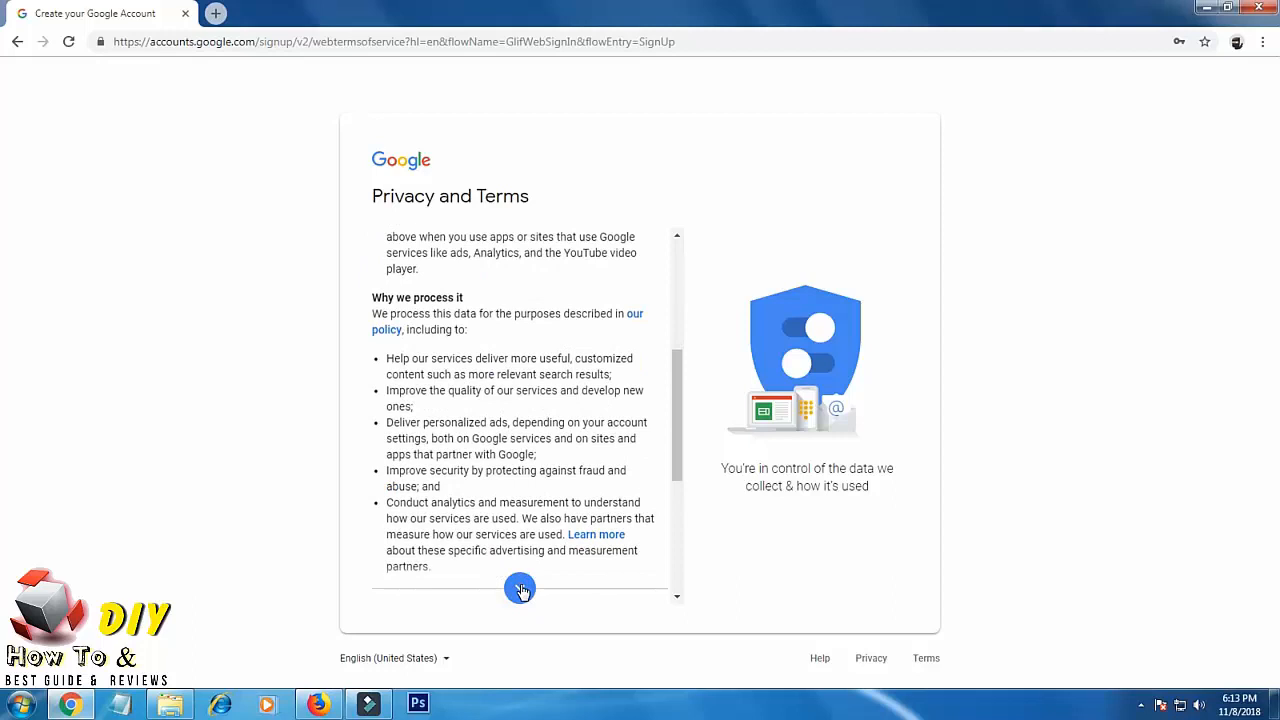
{"action": "left_click", "coordinate": [520, 588]}
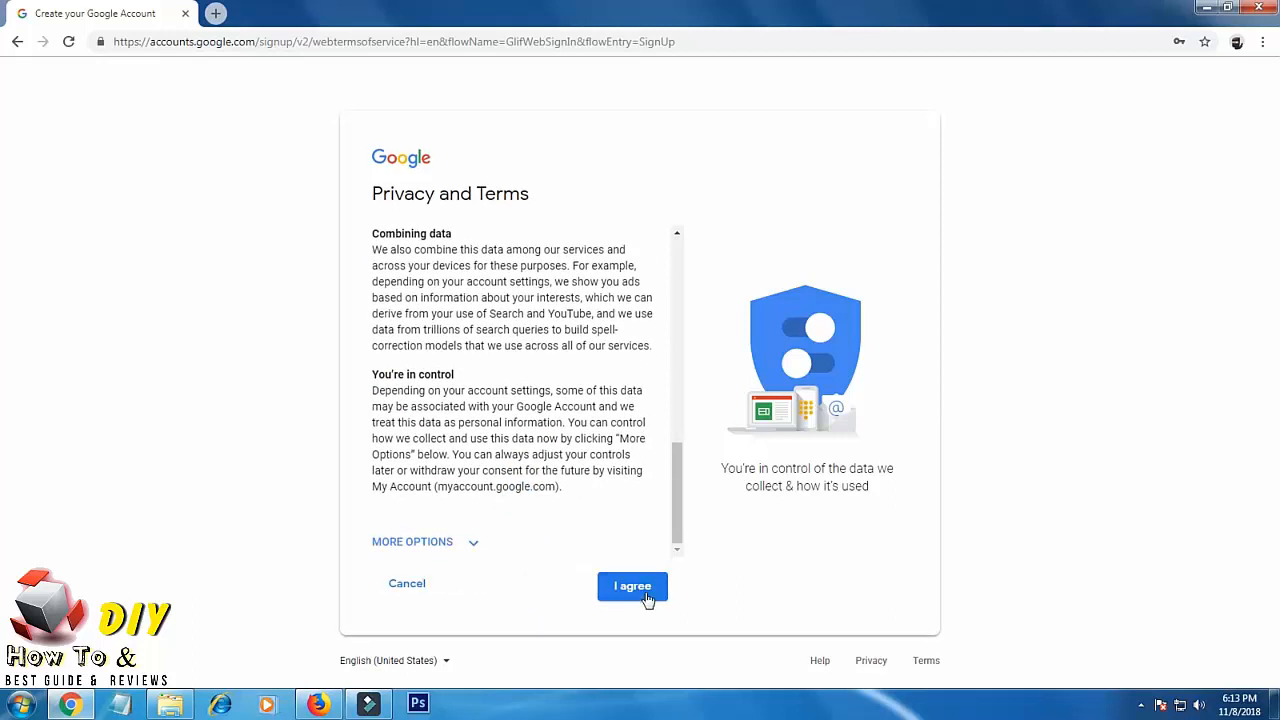
{"action": "left_click", "coordinate": [632, 586]}
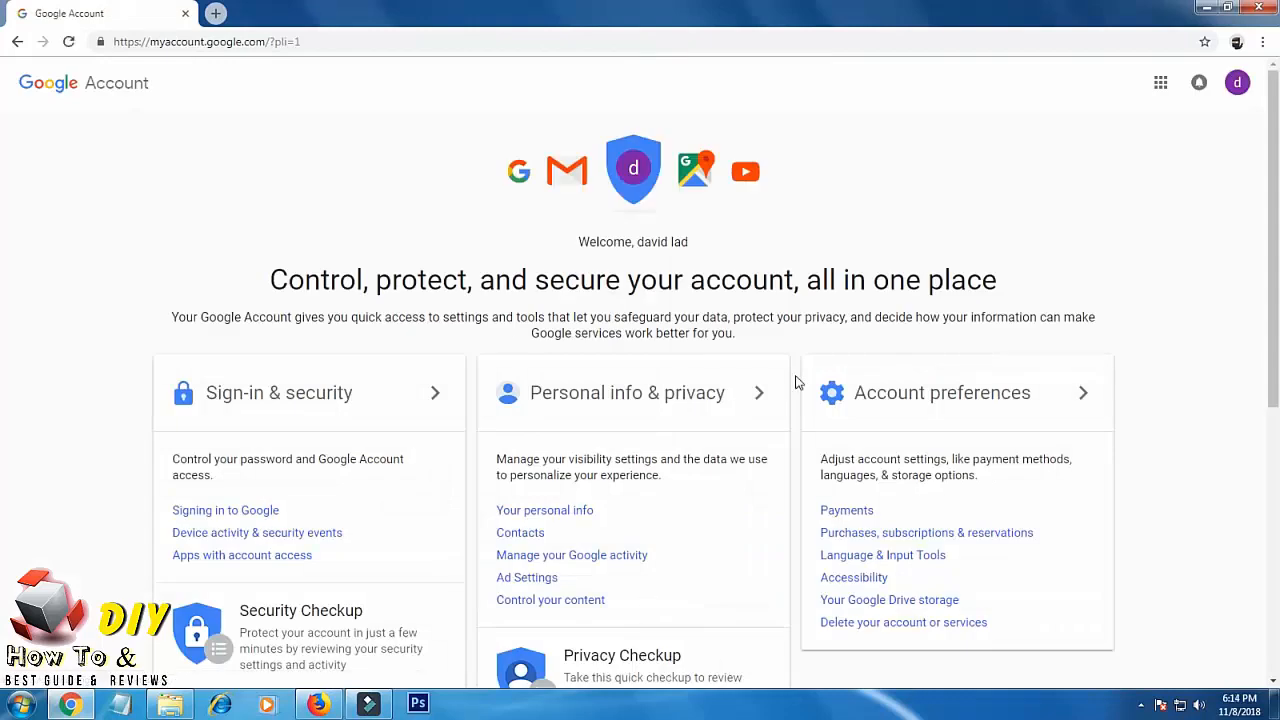
{"action": "mouse_move", "coordinate": [639, 366]}
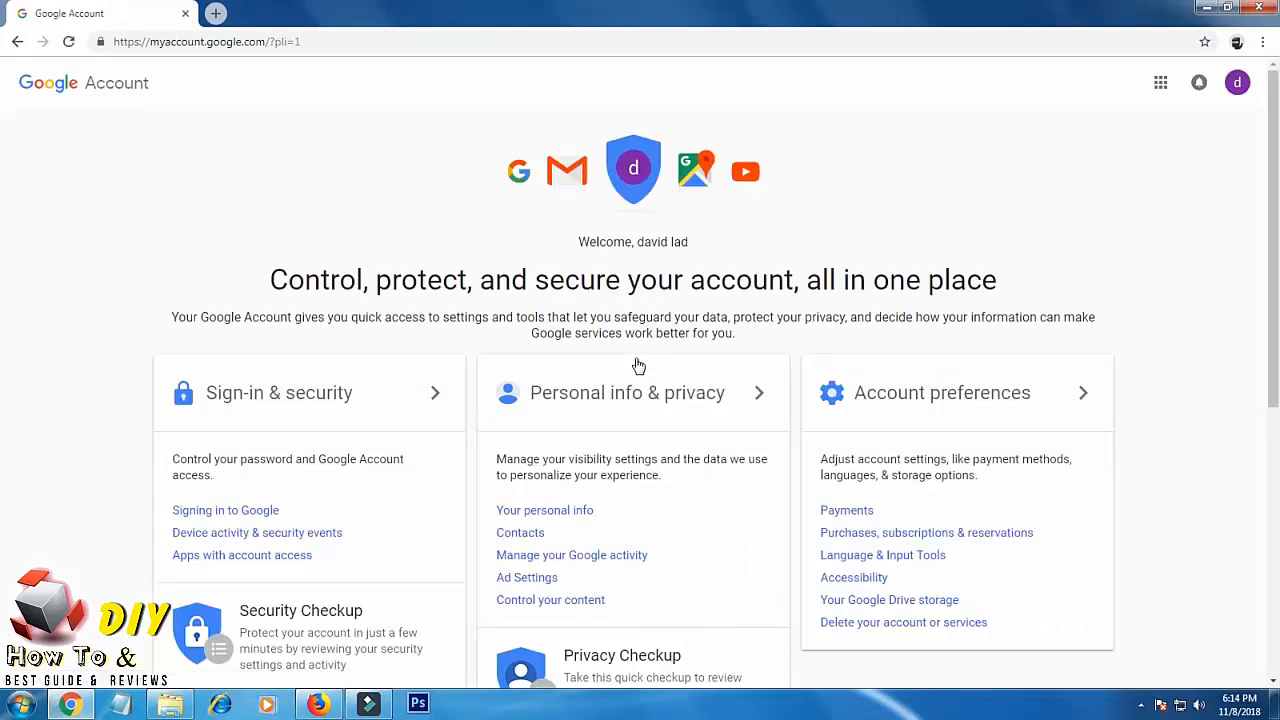
{"action": "scroll", "scroll_direction": "down", "scroll_amount": 3}
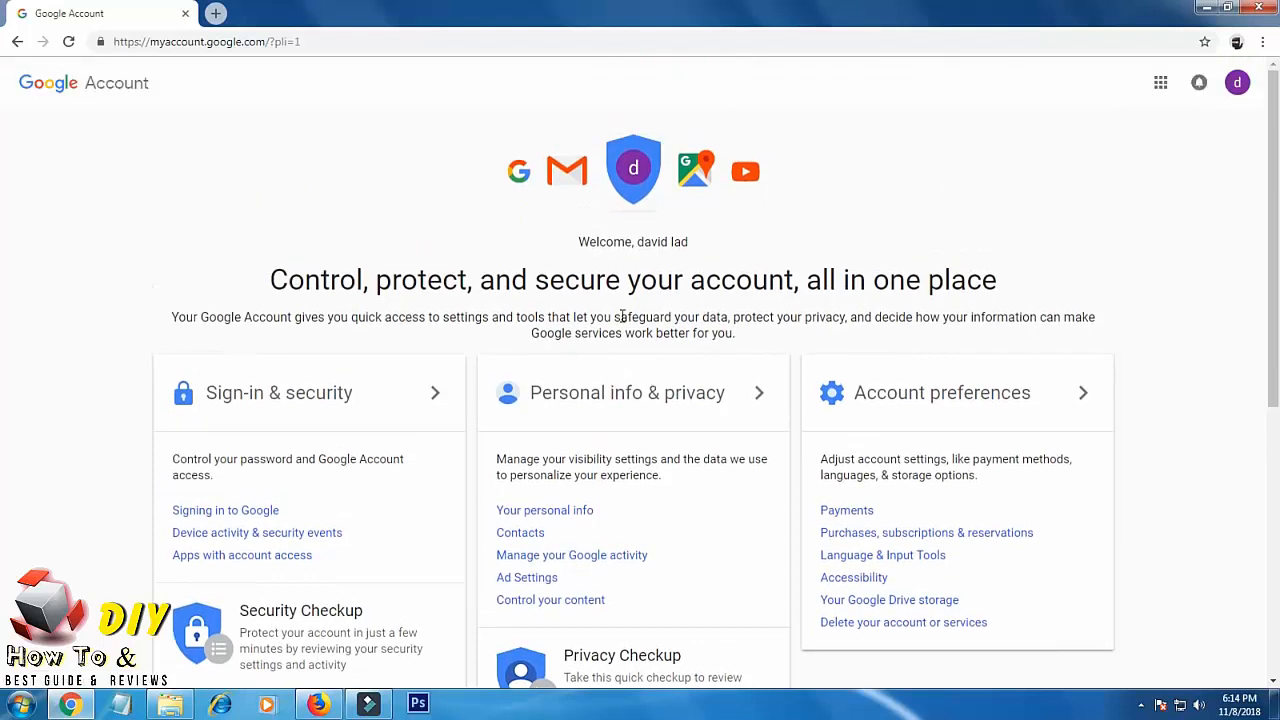
{"action": "mouse_move", "coordinate": [618, 263]}
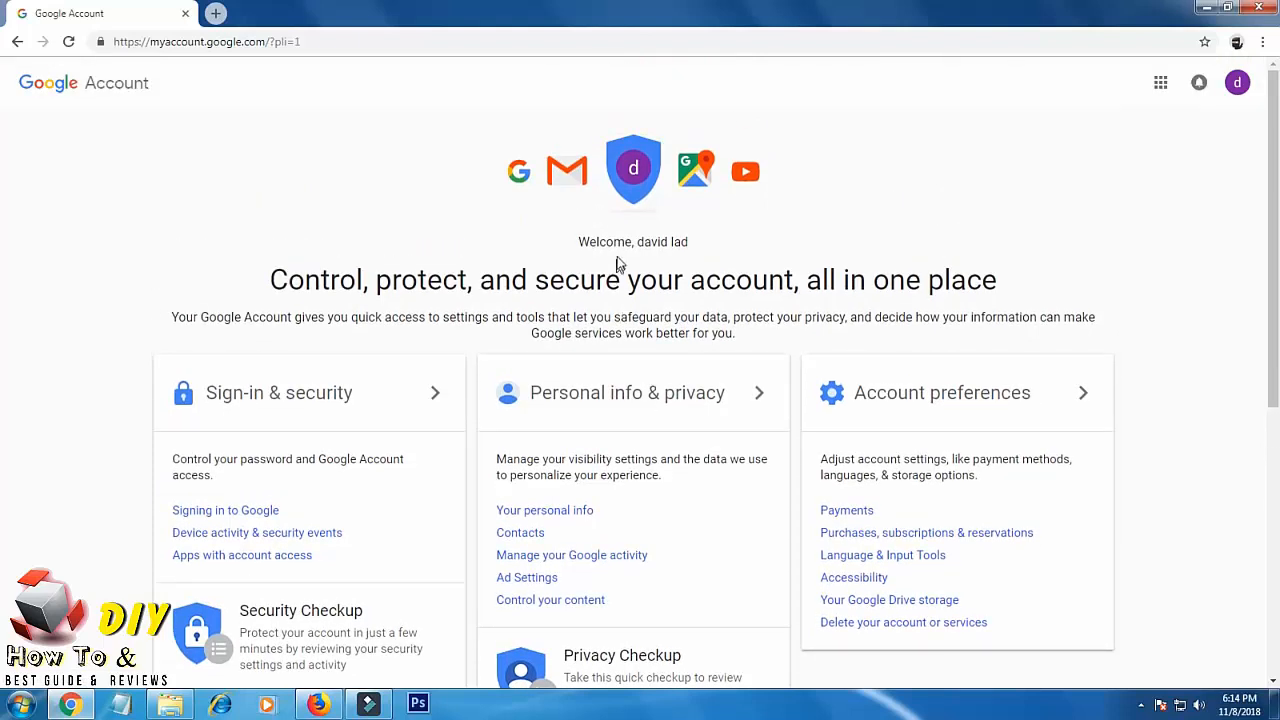
{"action": "mouse_move", "coordinate": [985, 99]}
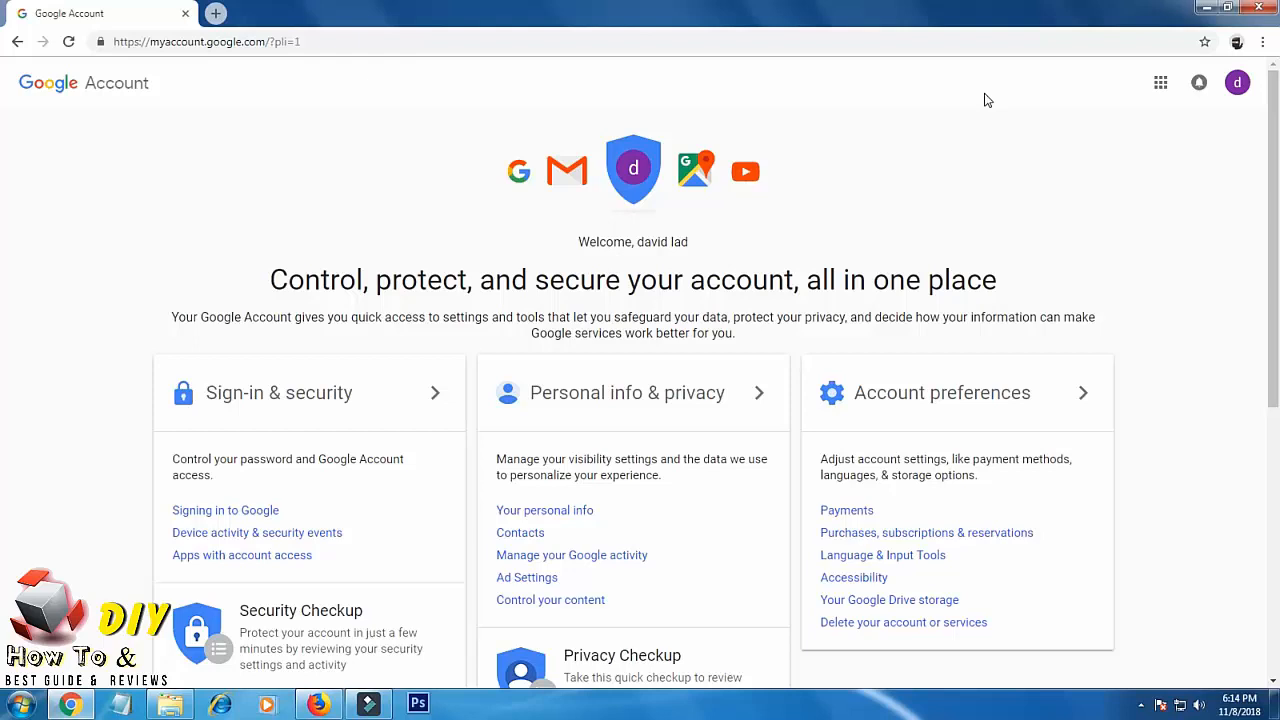